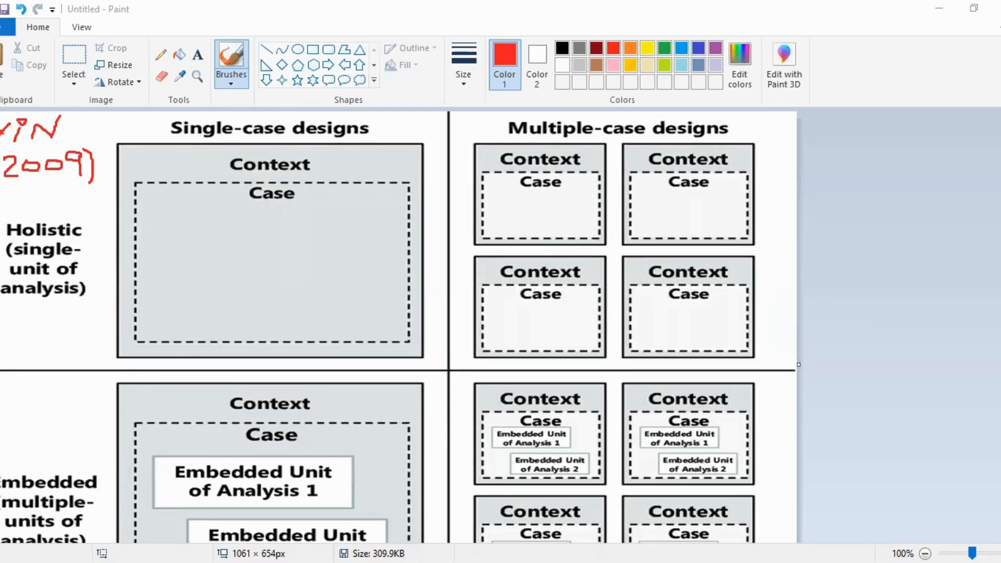
mouse_move(348, 425)
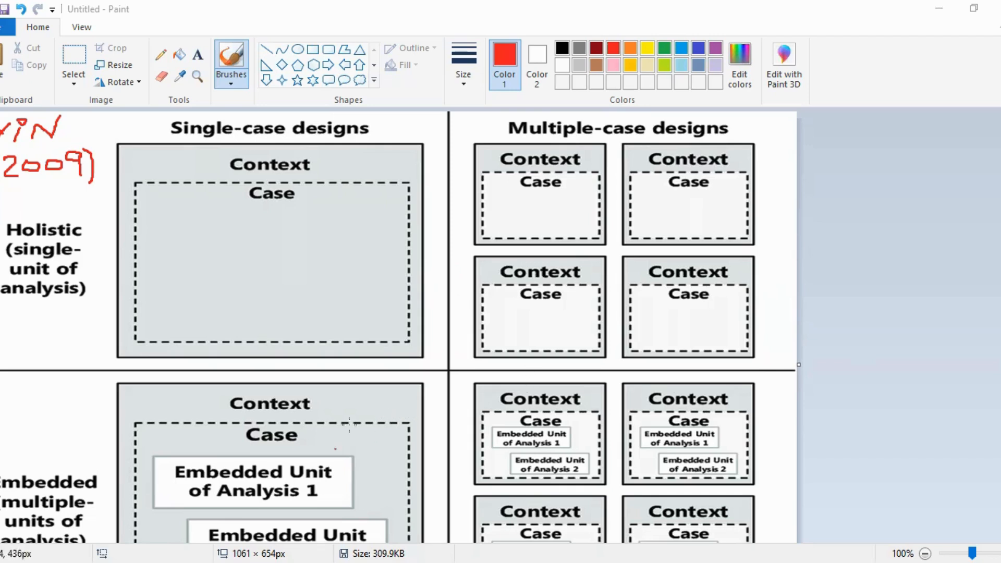
mouse_move(396, 363)
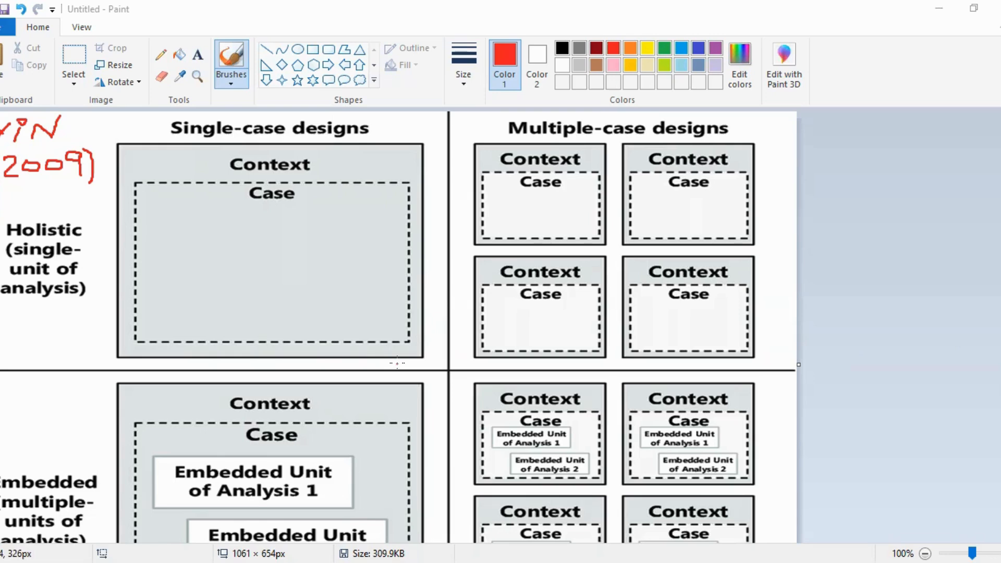
mouse_move(173, 370)
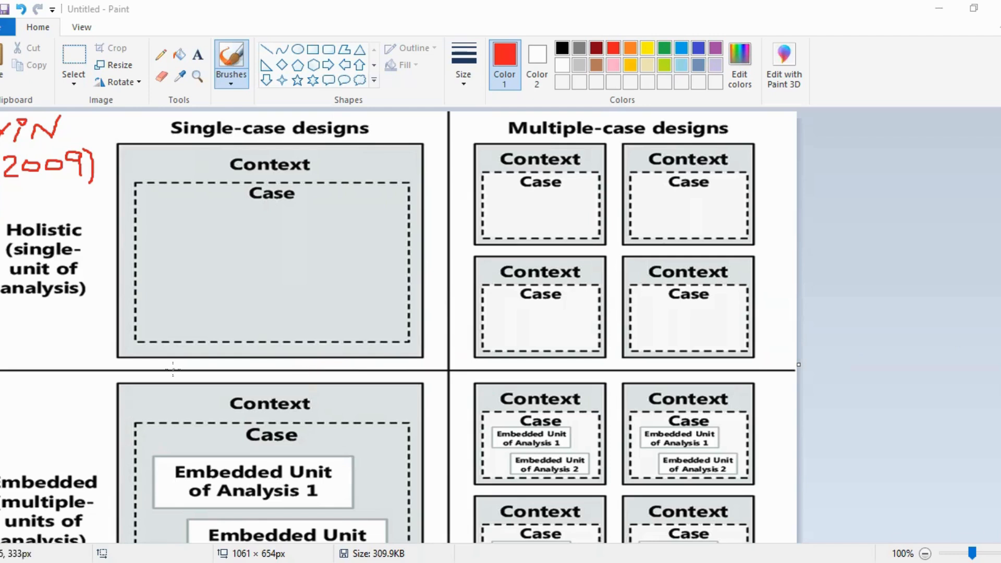
mouse_move(220, 337)
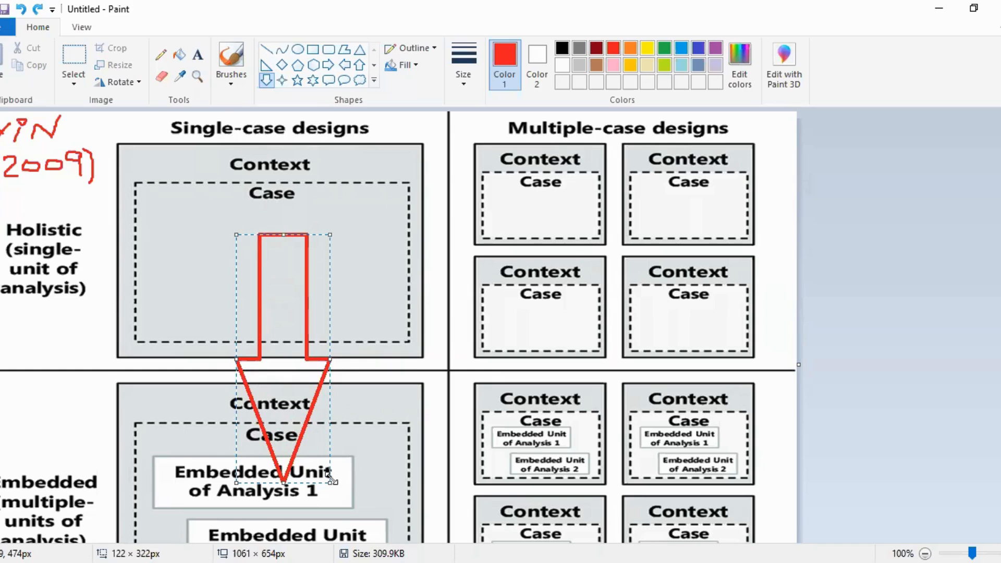
mouse_move(435, 415)
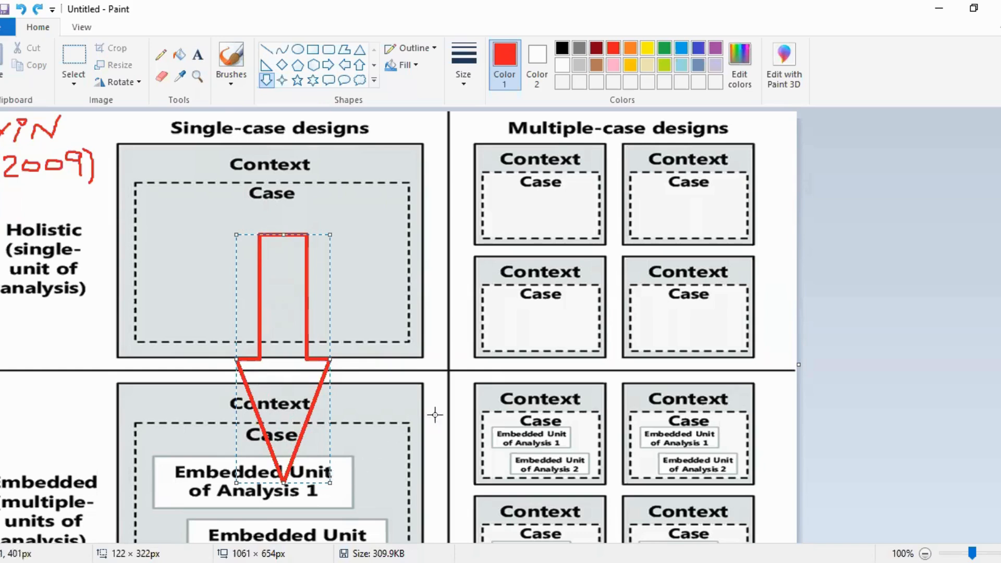